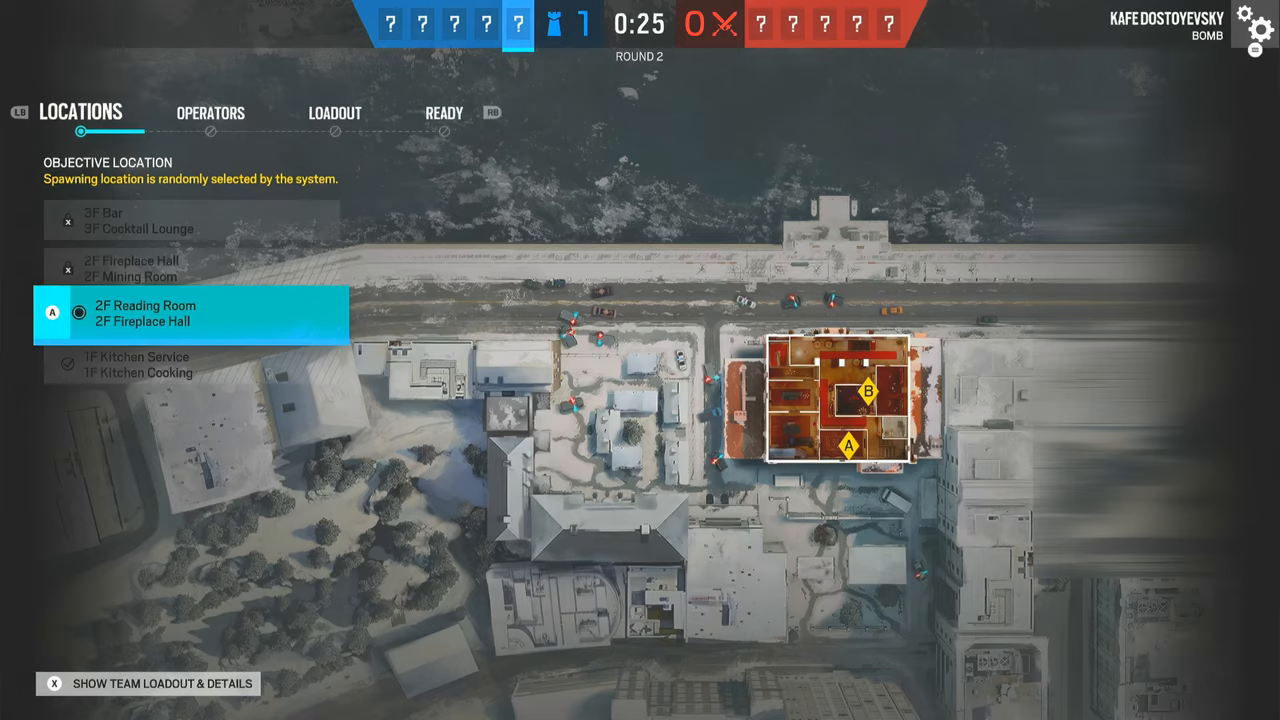
Leave Rainbow Six Siege and show the Downloads folder containing my_r6.zmk.
left_click(210, 112)
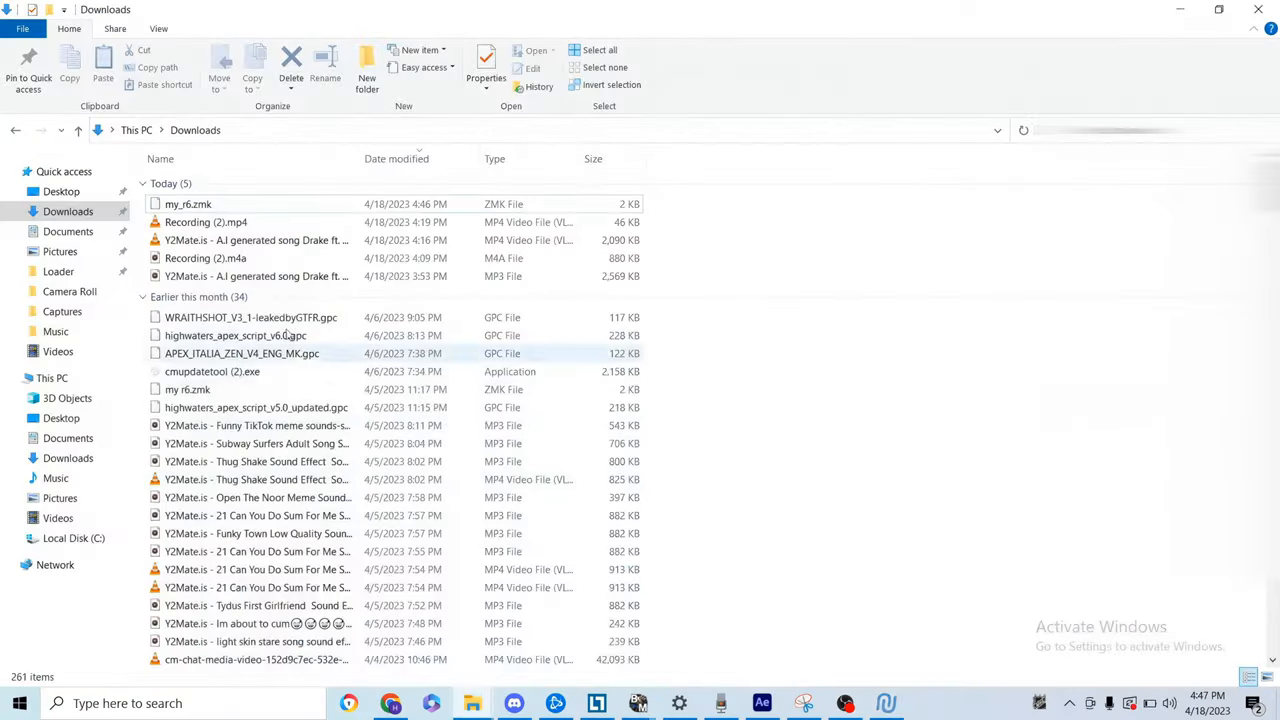
Copy my_r6.zmk from Downloads and switch to Zen Studio's Mouse & Keyboard Settings.
right_click(242, 210)
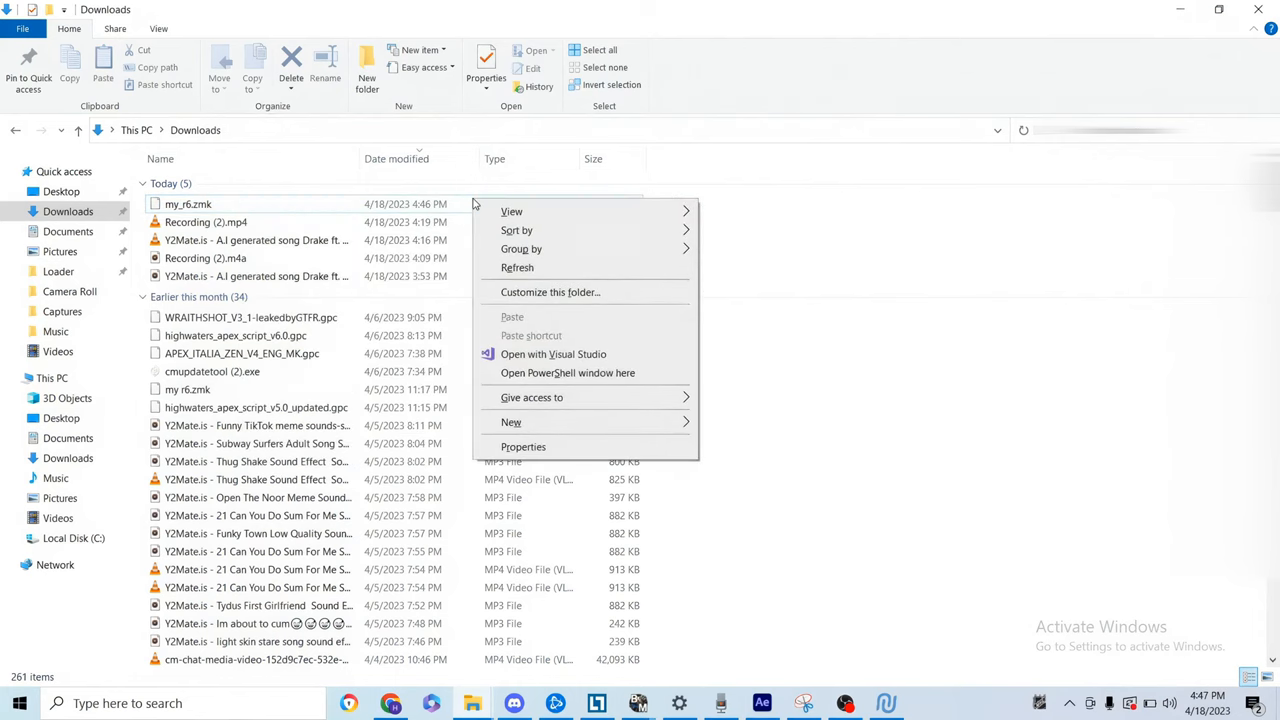
right_click(188, 204)
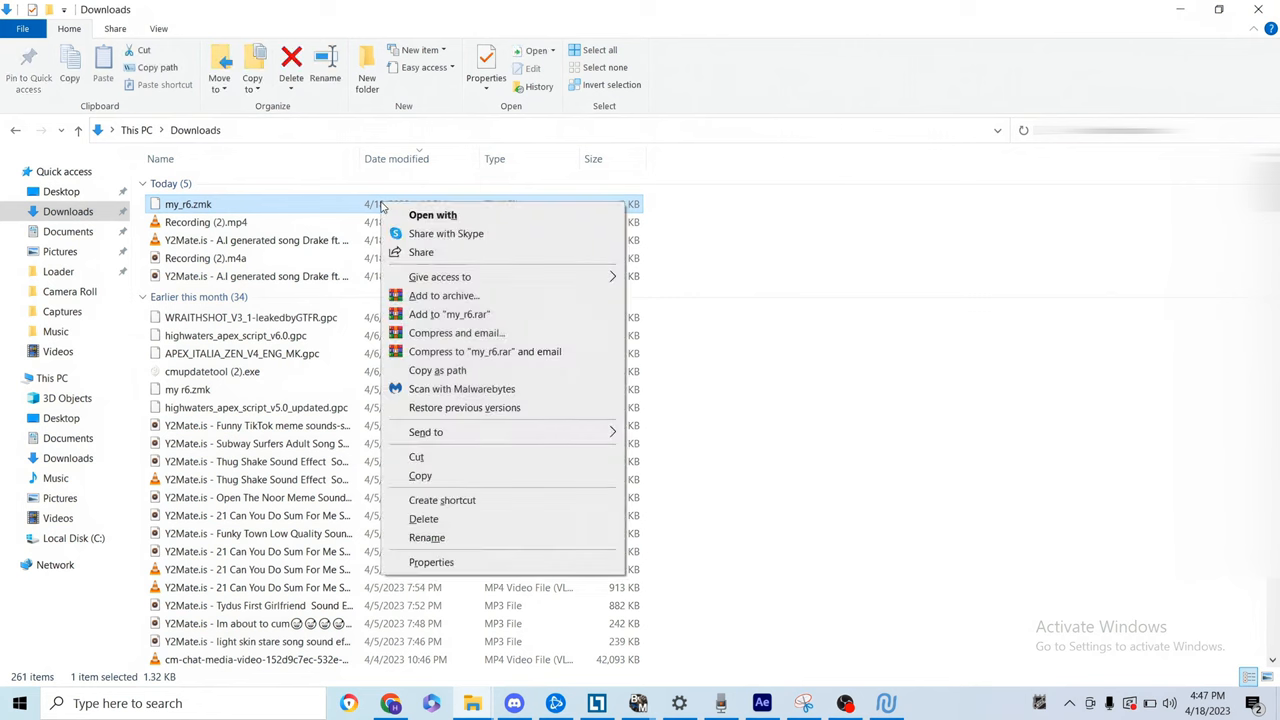
left_click(420, 475)
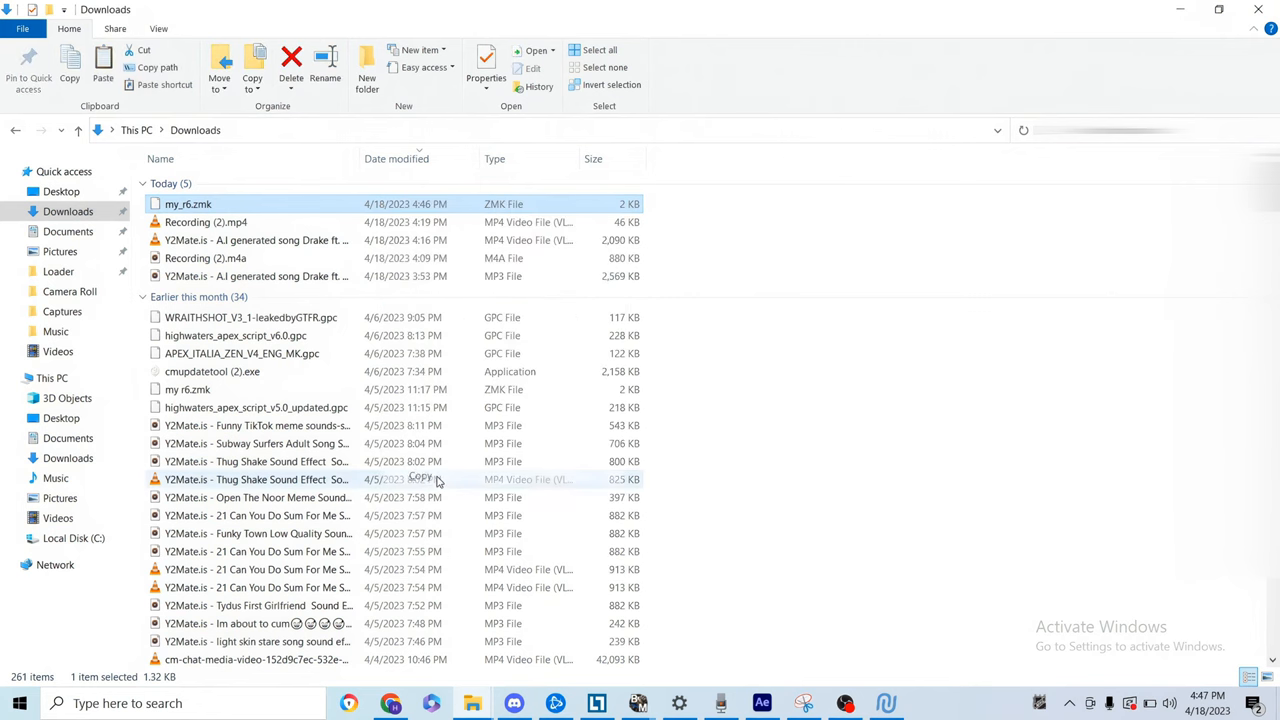
left_click(884, 703)
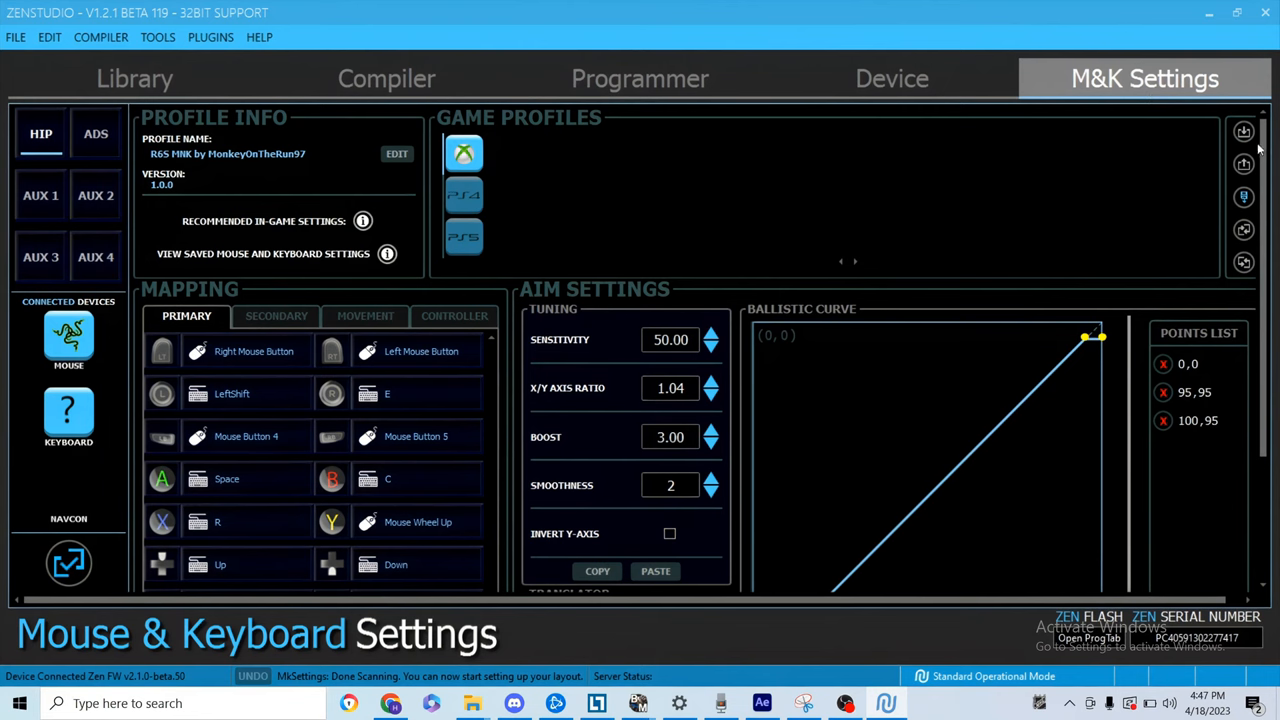
mouse_move(1243, 133)
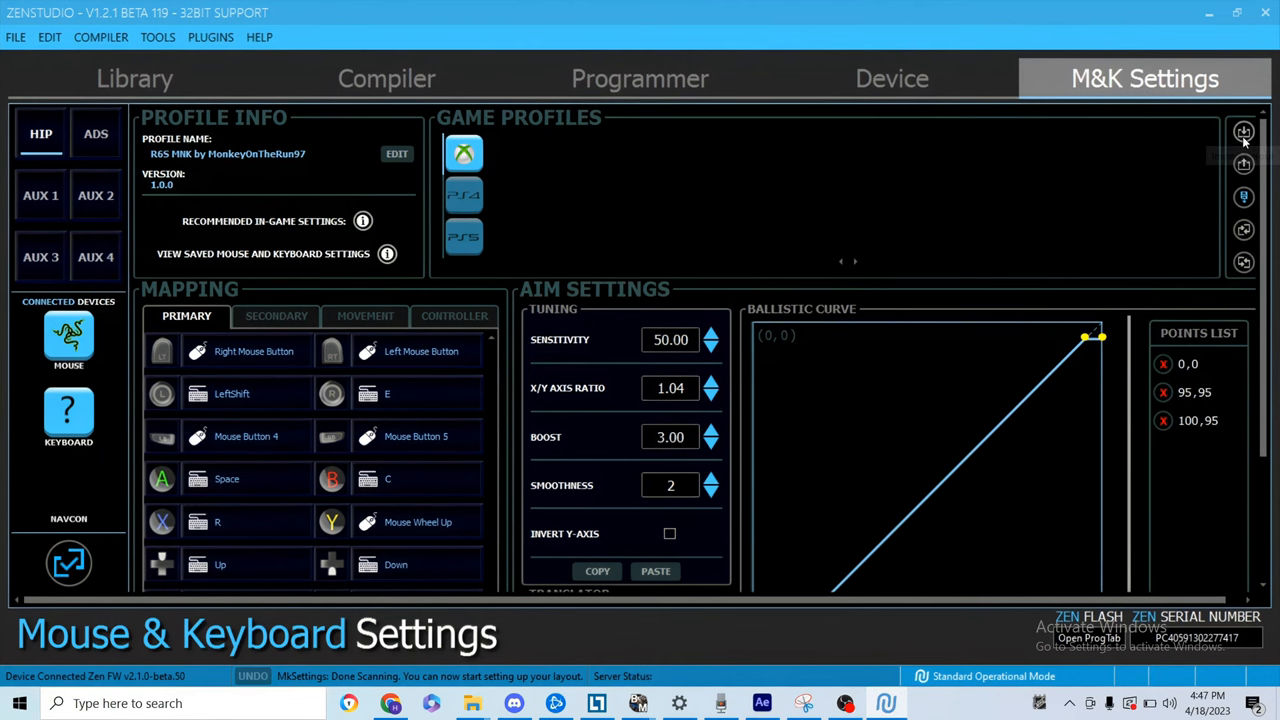
Import the my_r6.zmk layout file through the M&K Settings import icon.
left_click(1243, 131)
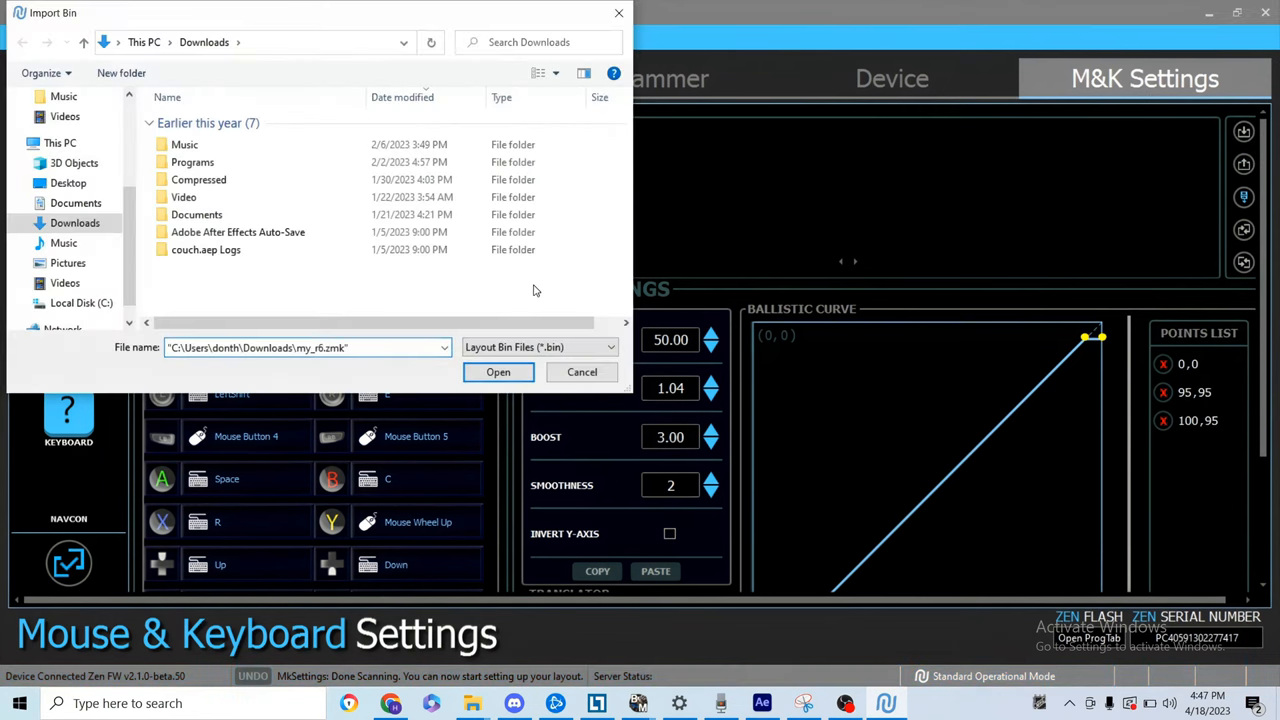
left_click(498, 372)
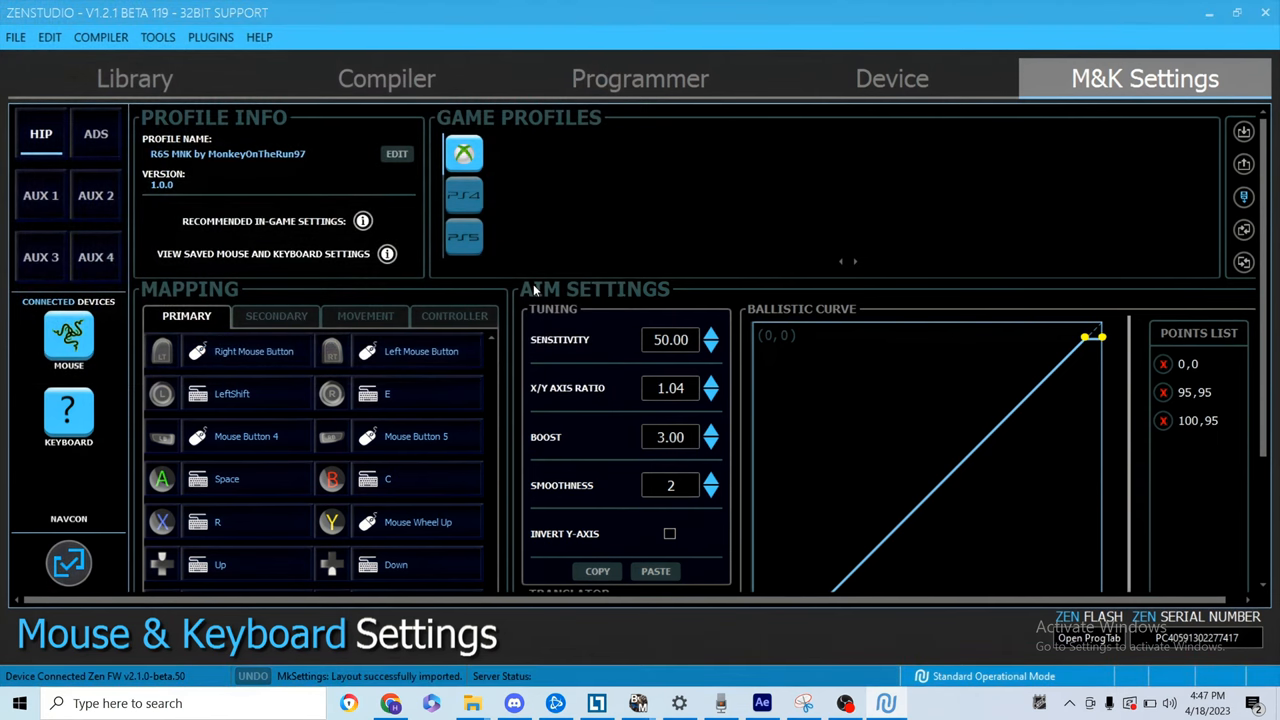